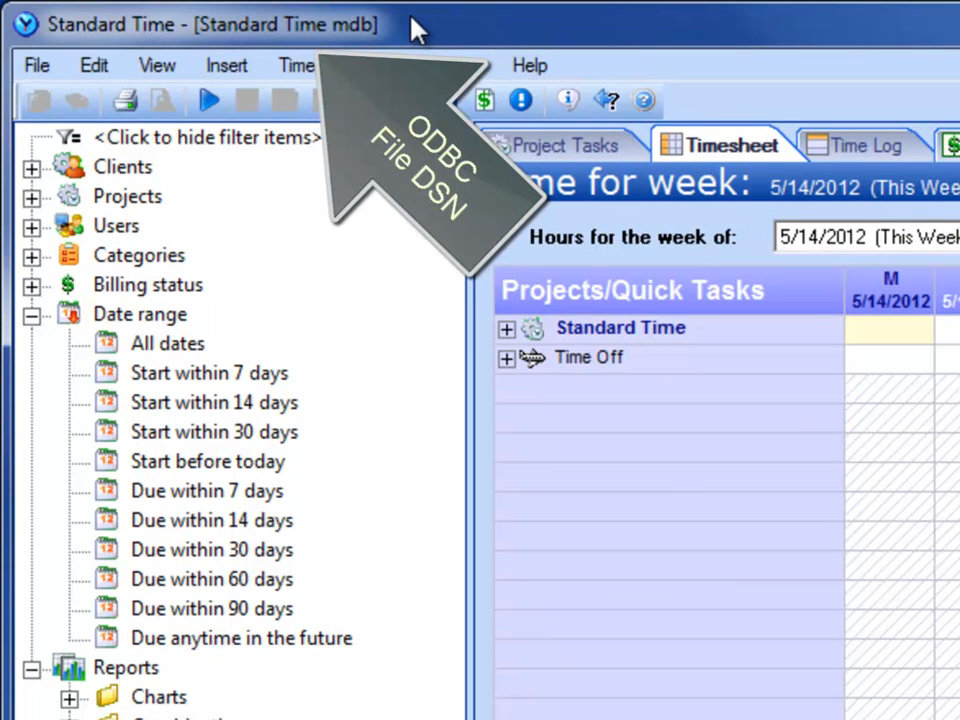
{"action": "mouse_move", "coordinate": [36, 64]}
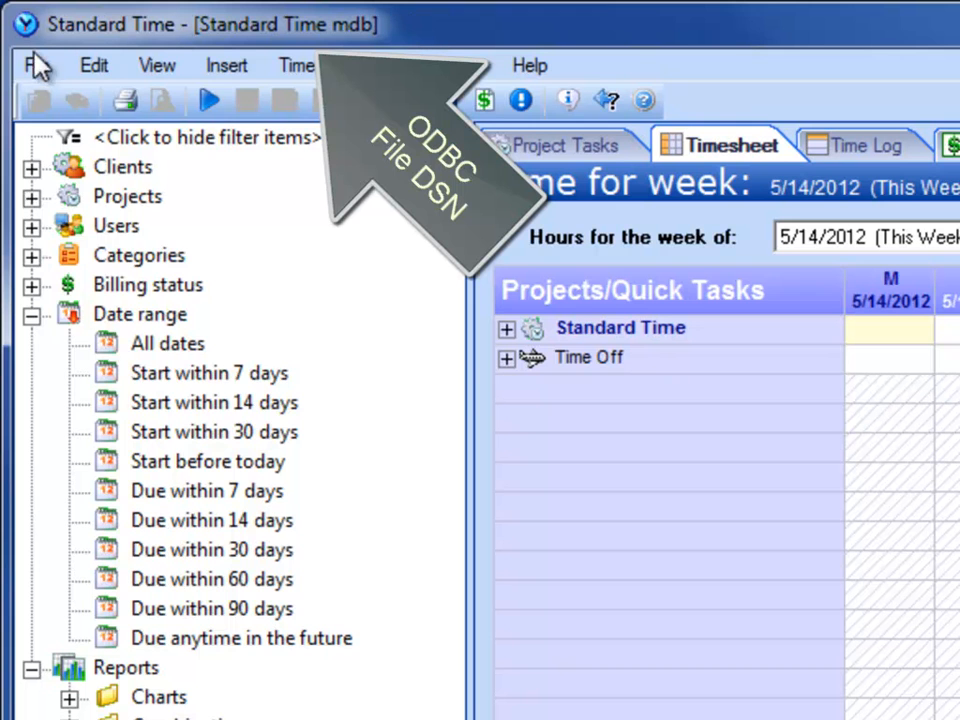
- Review the ODBC File DSN 'Standard Time mdb' under File > Database and close Options unchanged
{"action": "left_click", "coordinate": [36, 64]}
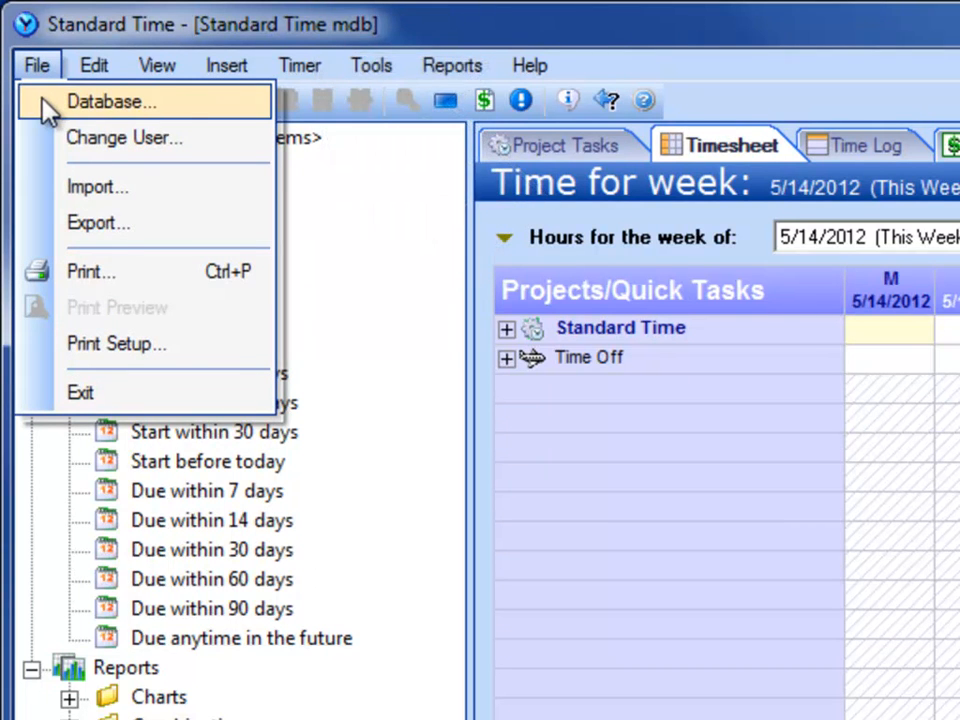
{"action": "left_click", "coordinate": [110, 100]}
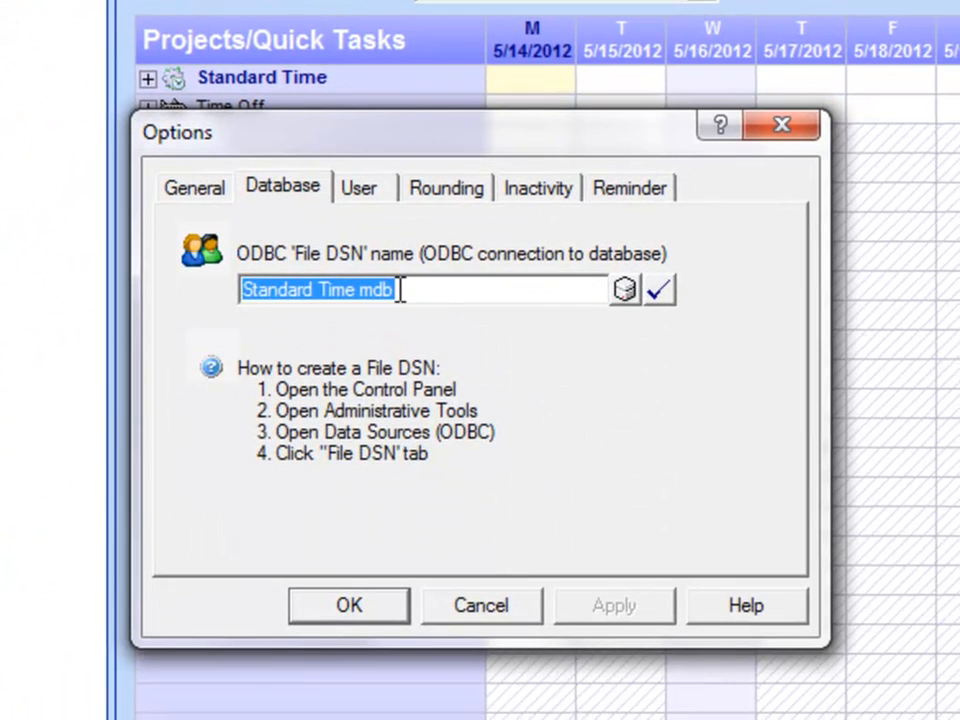
{"action": "mouse_move", "coordinate": [516, 472]}
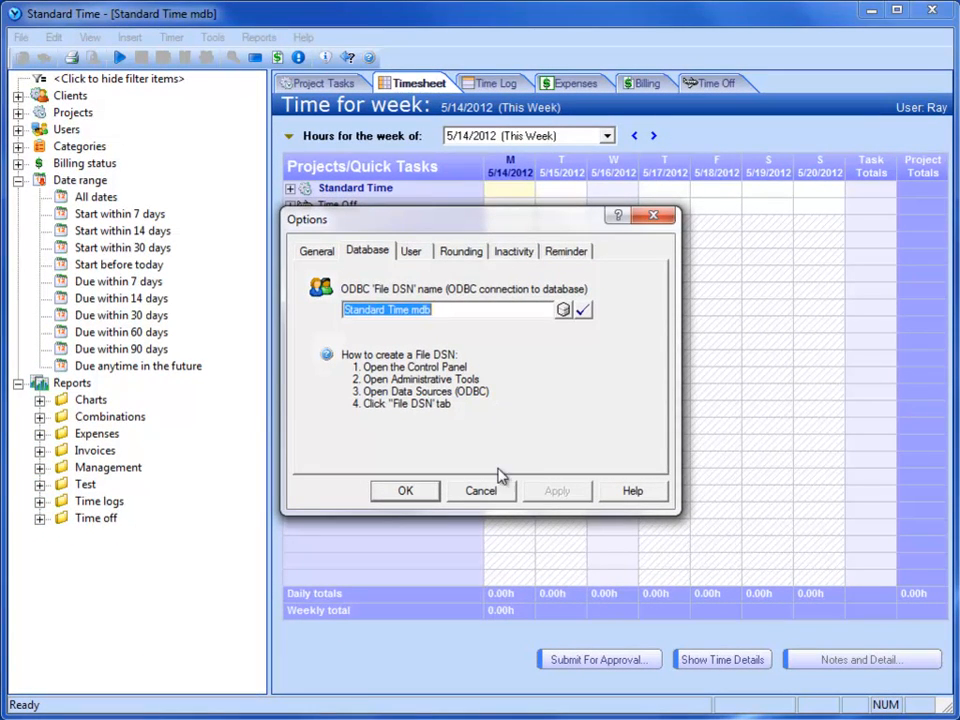
{"action": "left_click", "coordinate": [482, 490]}
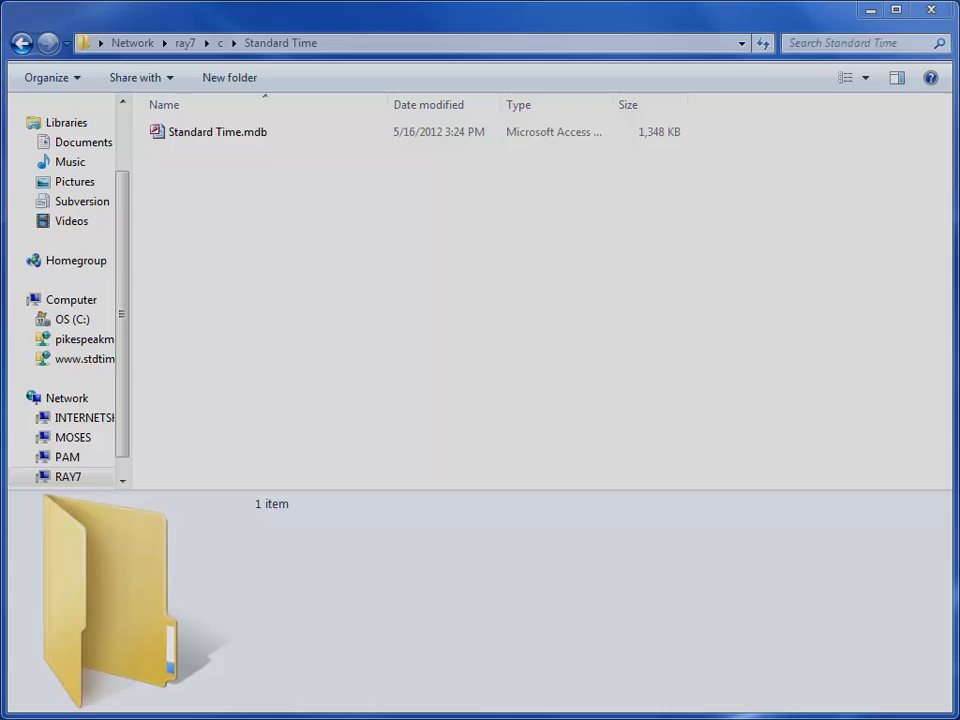
- Browse to the network Standard Time folder listing Standard Time.mdb
{"action": "left_click", "coordinate": [216, 132]}
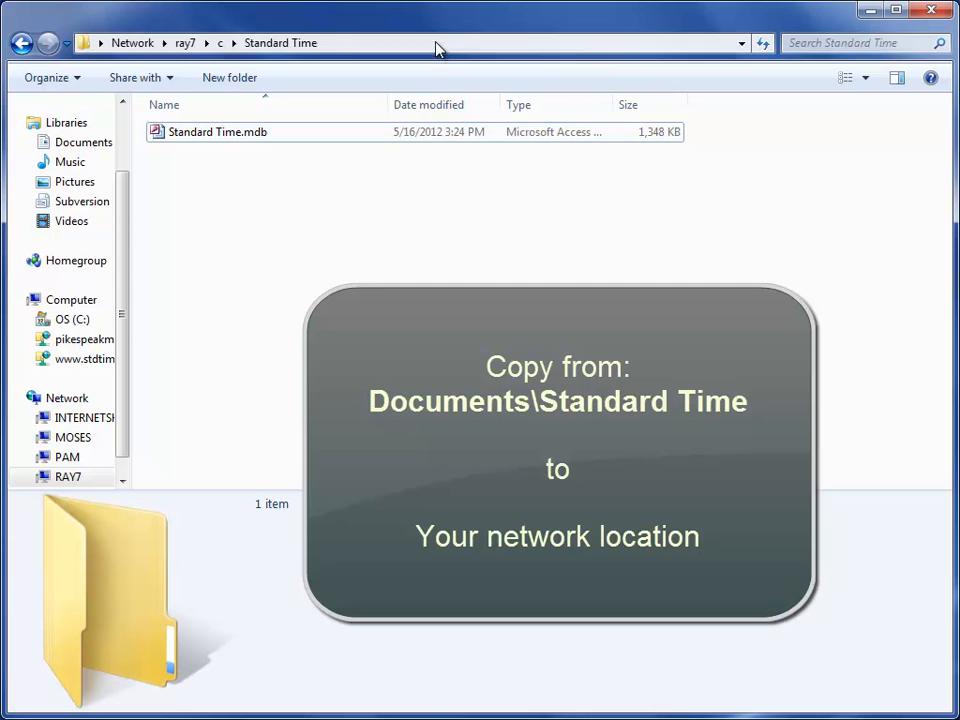
{"action": "mouse_move", "coordinate": [434, 260]}
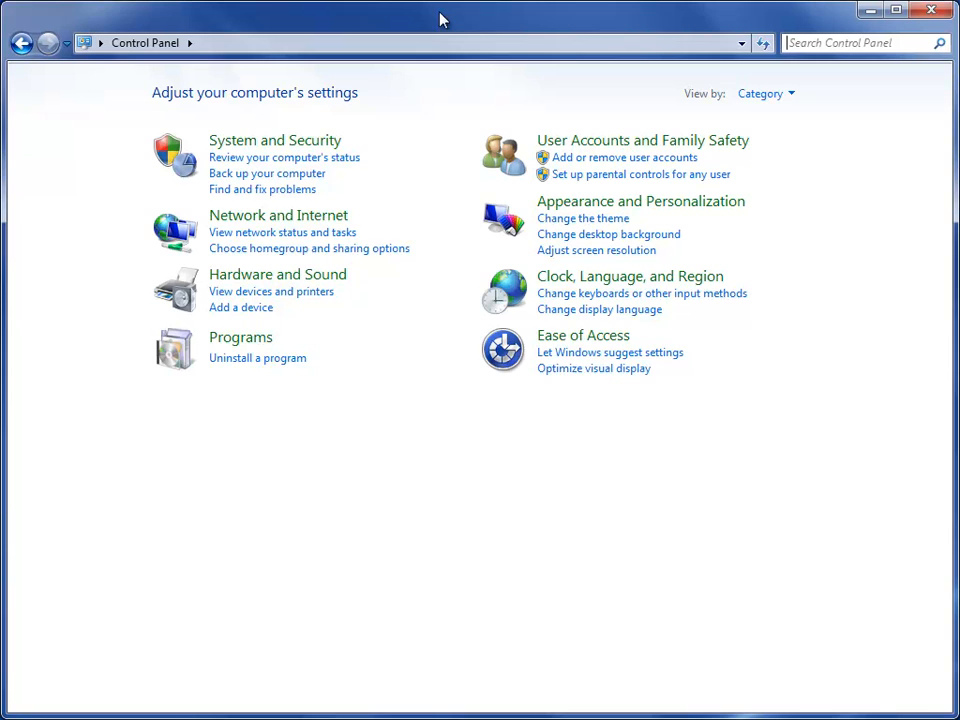
- Launch the 32-bit ODBC administrator via Control Panel and view its File DSN list
{"action": "left_click", "coordinate": [274, 140]}
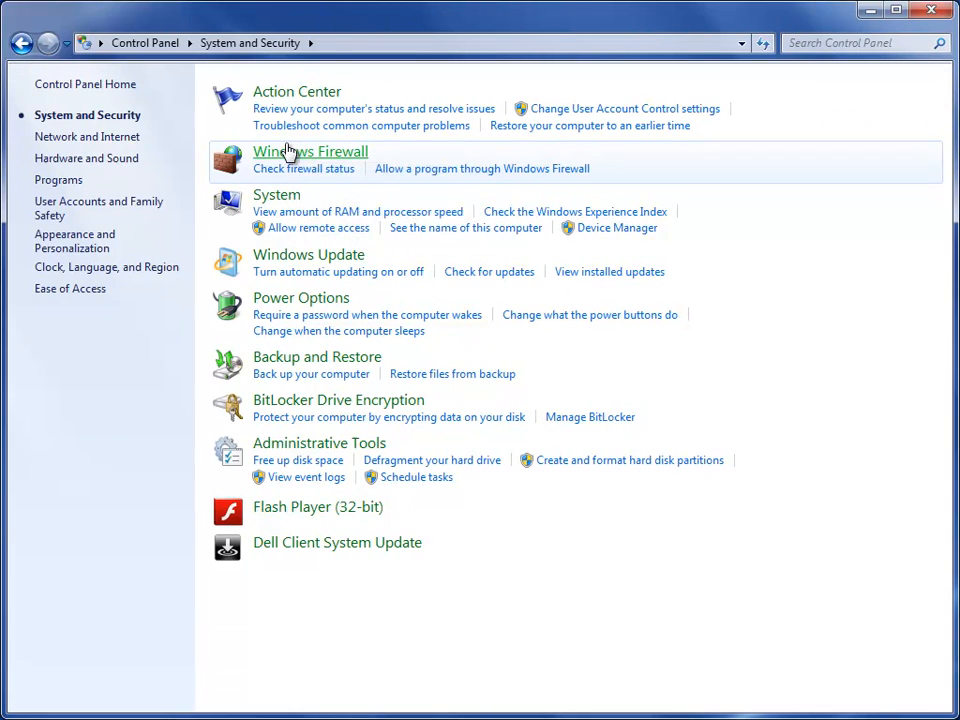
{"action": "left_click", "coordinate": [320, 442]}
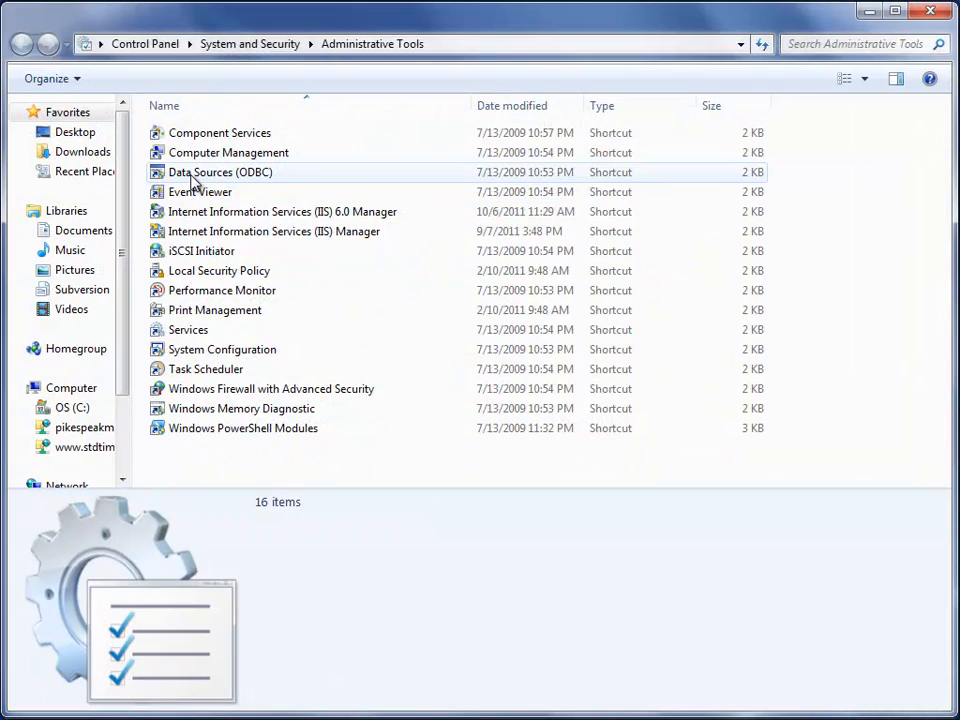
{"action": "double_click", "coordinate": [220, 172]}
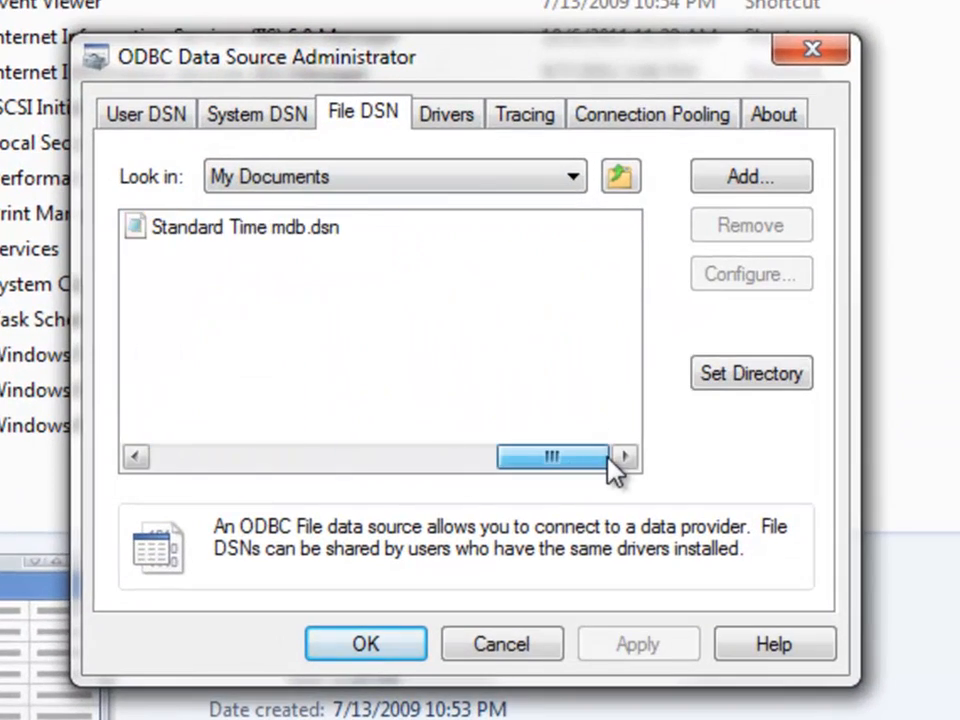
{"action": "left_click", "coordinate": [244, 228]}
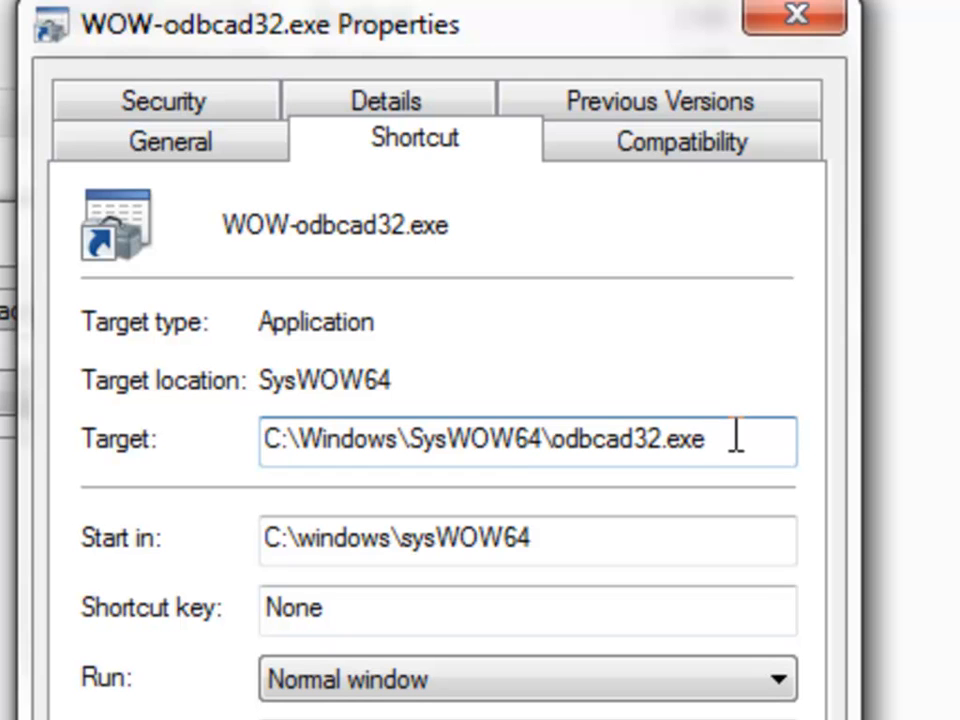
{"action": "mouse_move", "coordinate": [584, 504]}
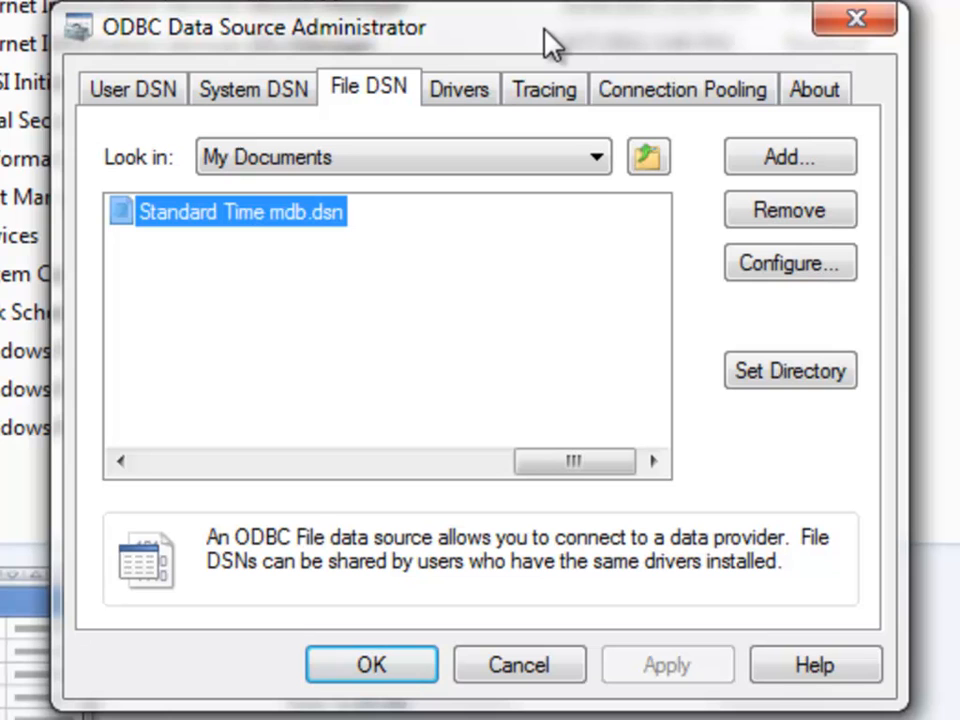
{"action": "mouse_move", "coordinate": [122, 228]}
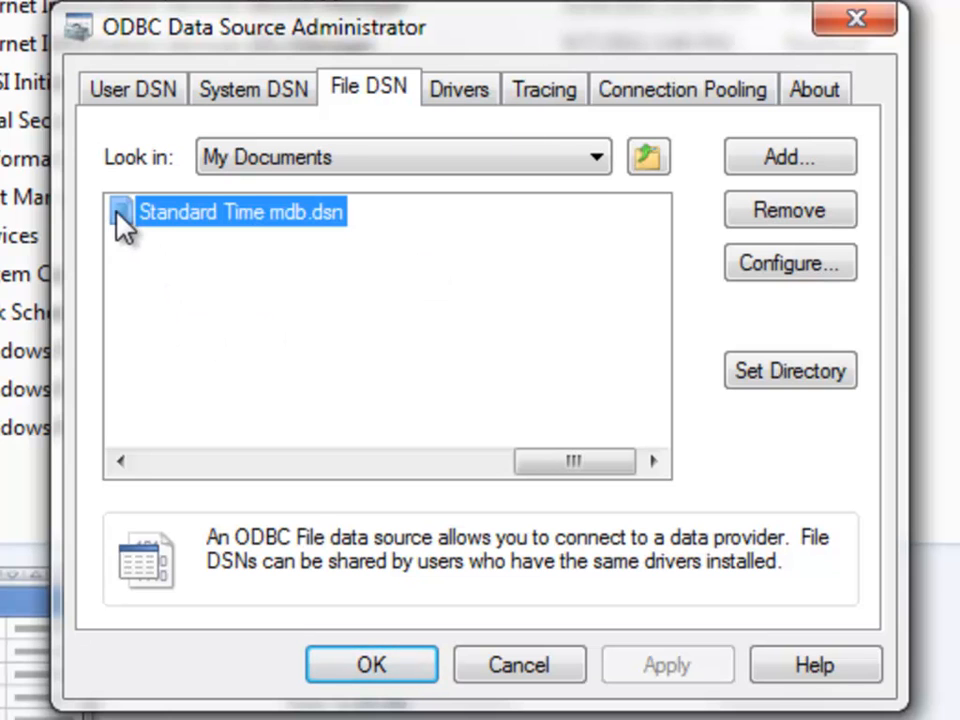
{"action": "mouse_move", "coordinate": [160, 316]}
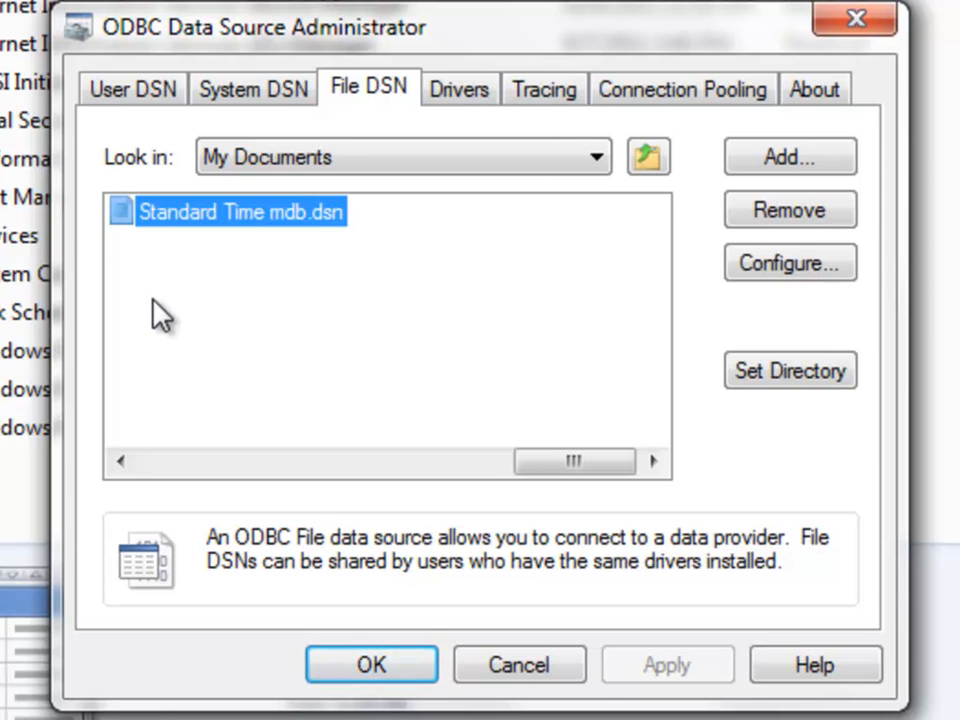
{"action": "mouse_move", "coordinate": [222, 332]}
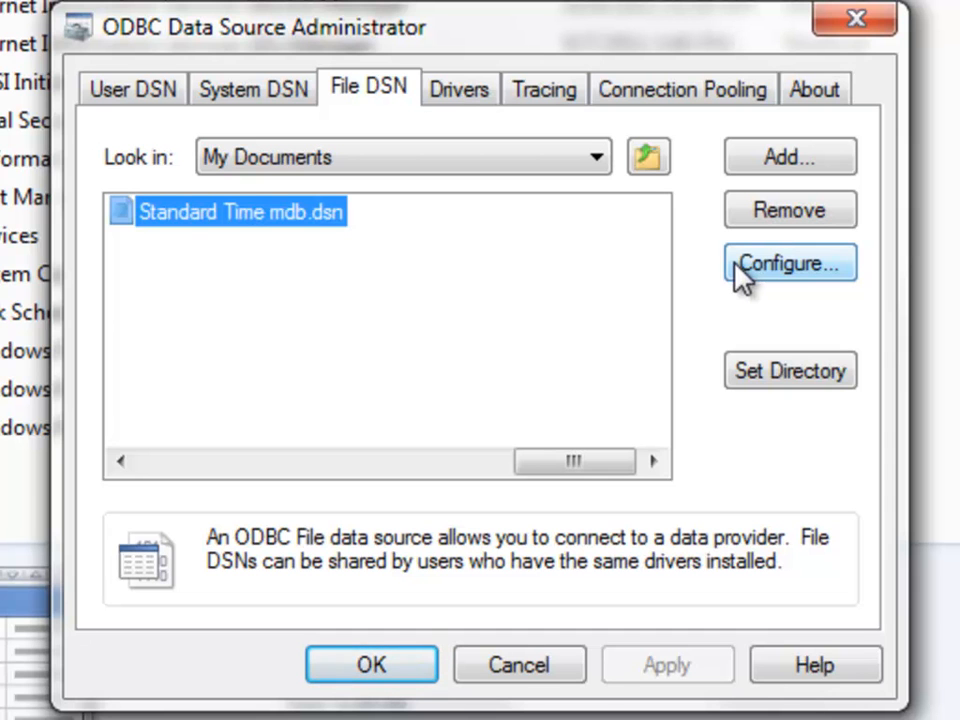
- Point Standard Time mdb.dsn at \\ray7\c\standard time\Standard Time.mdb
{"action": "left_click", "coordinate": [788, 264]}
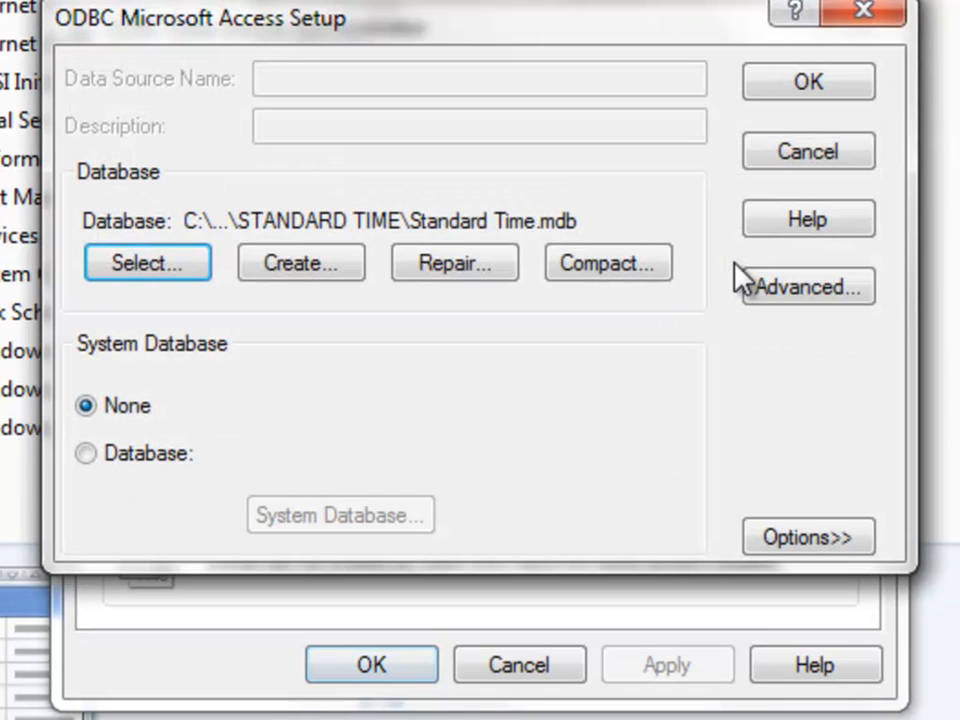
{"action": "left_click", "coordinate": [148, 262]}
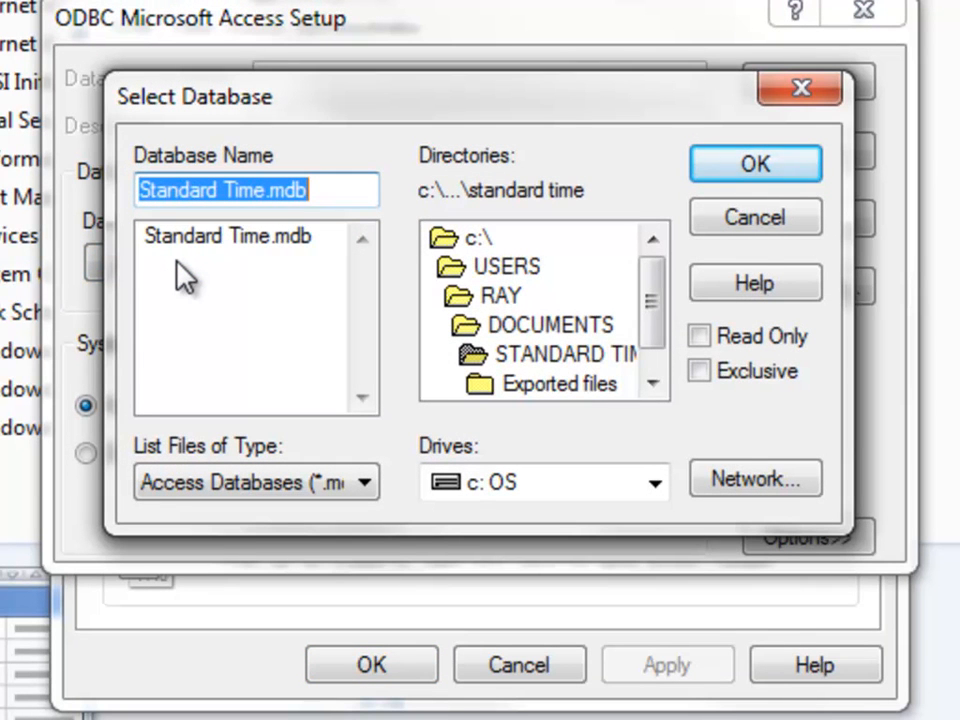
{"action": "type", "text": "\\\\"}
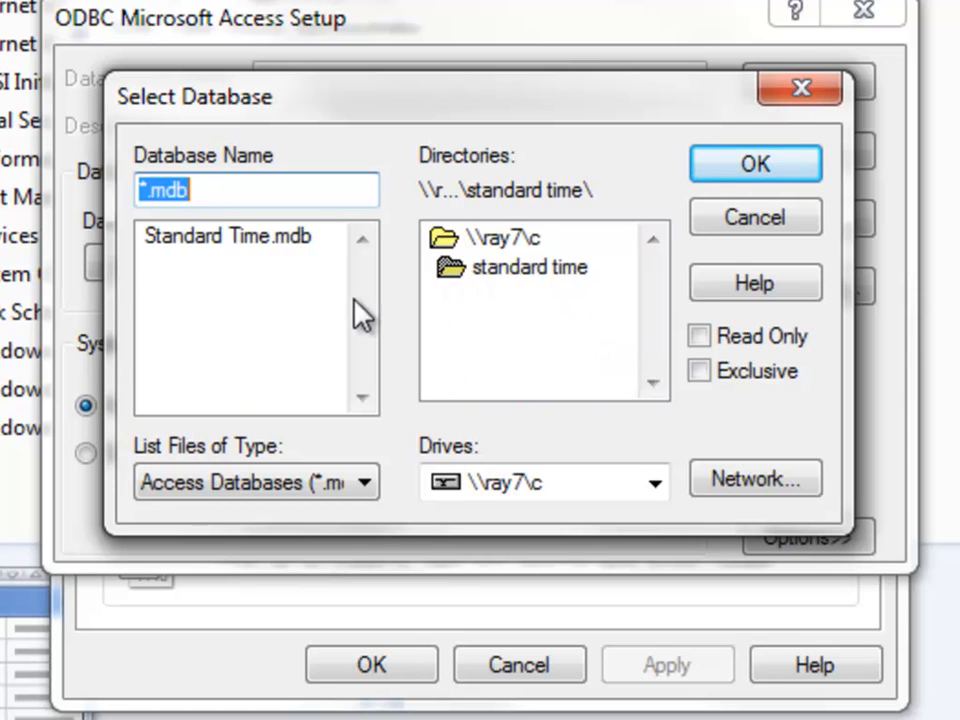
{"action": "left_click", "coordinate": [530, 268]}
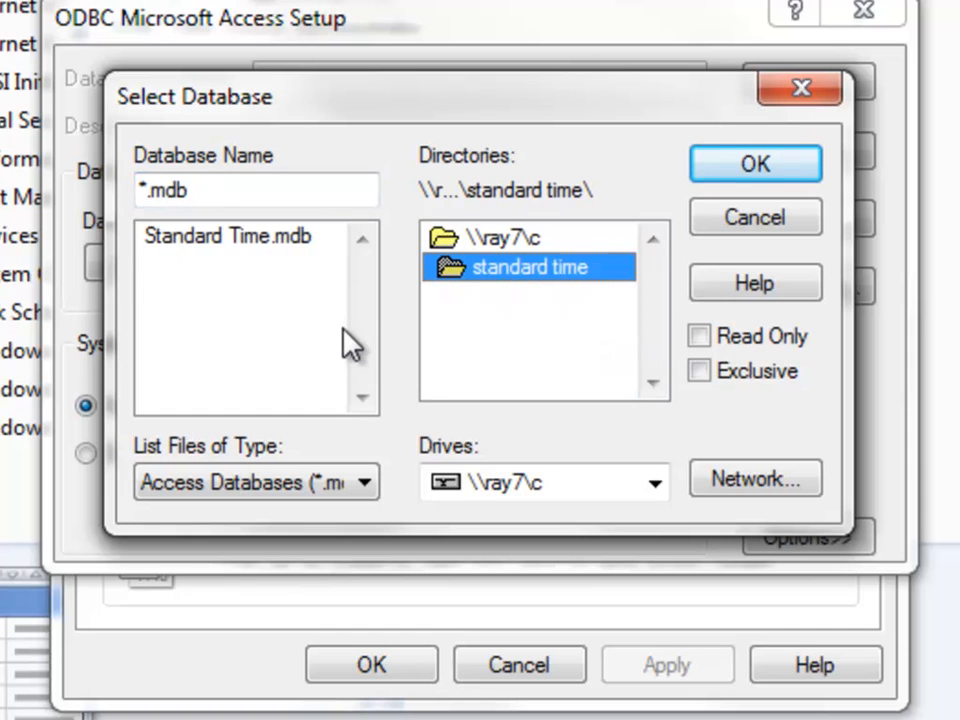
{"action": "left_click", "coordinate": [228, 236]}
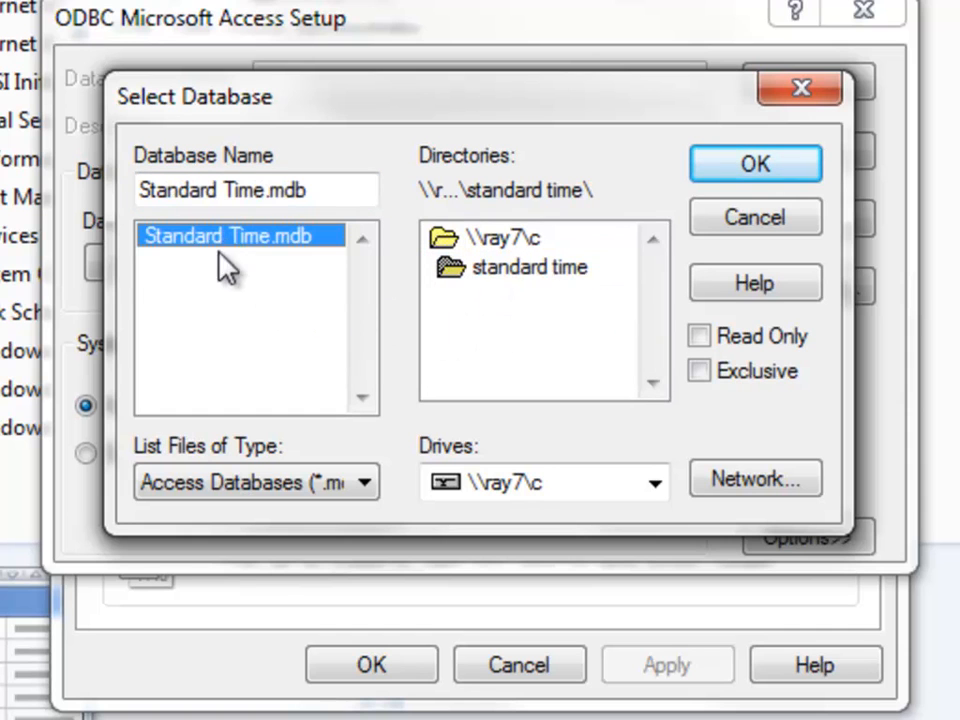
{"action": "mouse_move", "coordinate": [230, 316]}
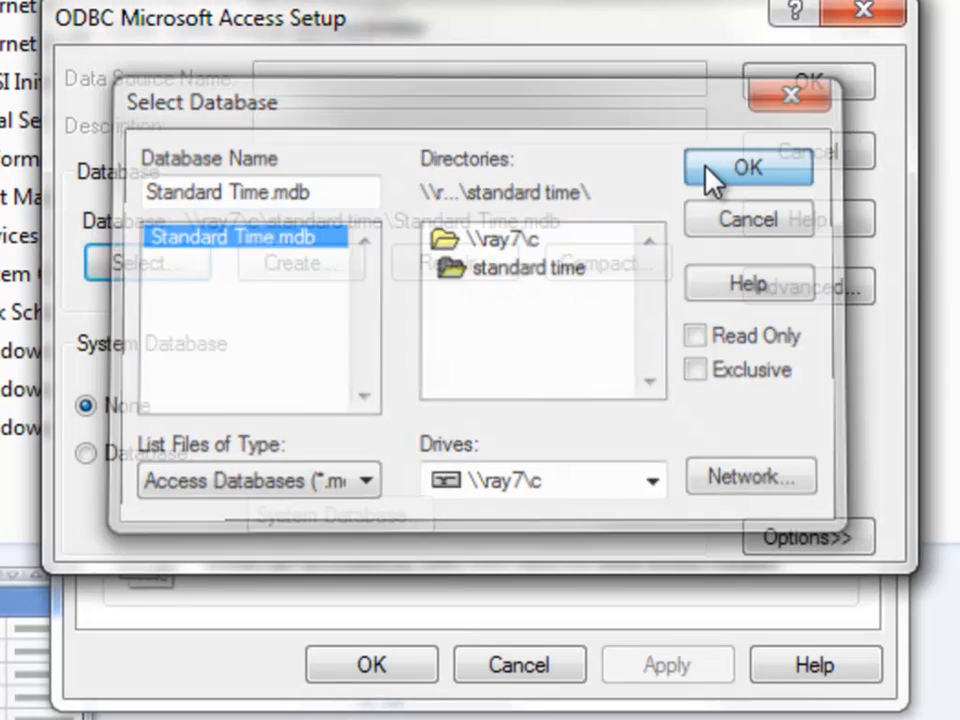
- Confirm the network database selection and close the ODBC administrator
{"action": "left_click", "coordinate": [746, 168]}
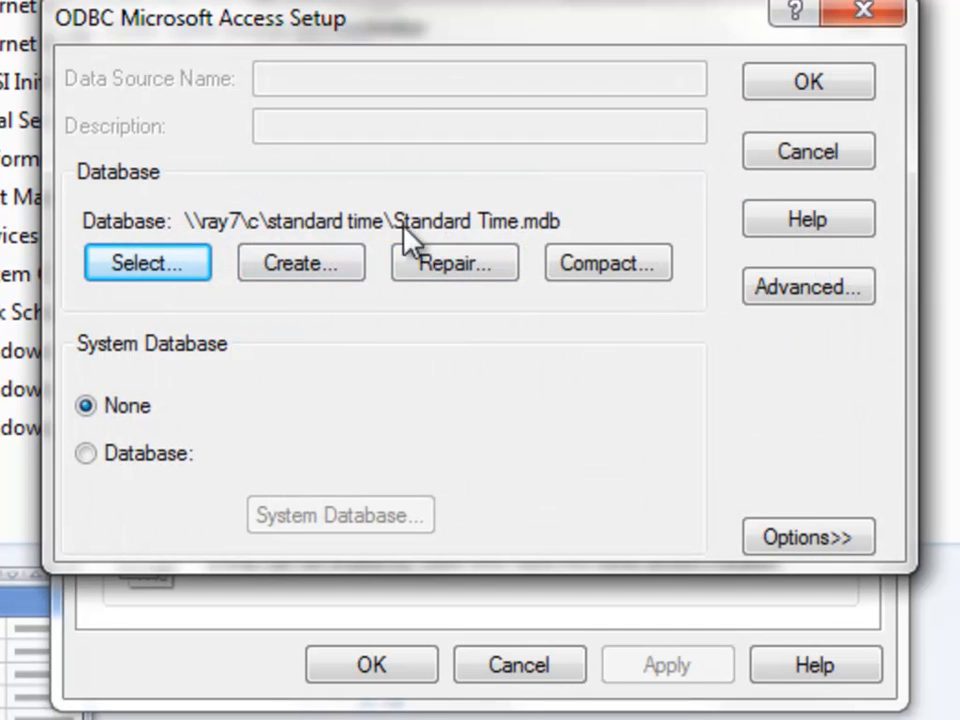
{"action": "mouse_move", "coordinate": [540, 244]}
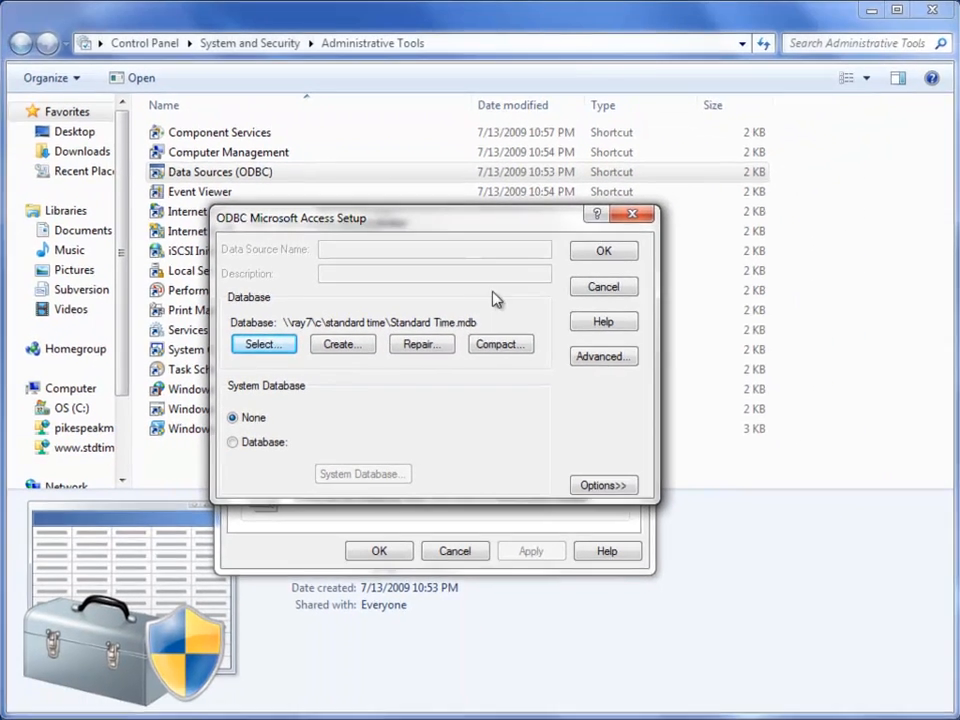
{"action": "left_click", "coordinate": [604, 288]}
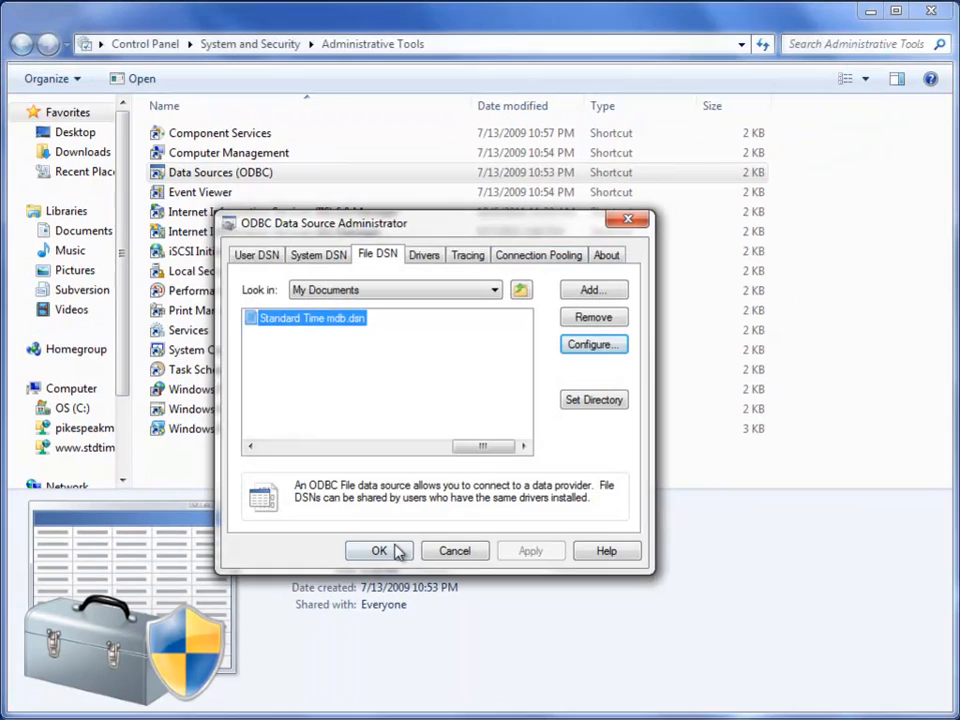
{"action": "left_click", "coordinate": [380, 550]}
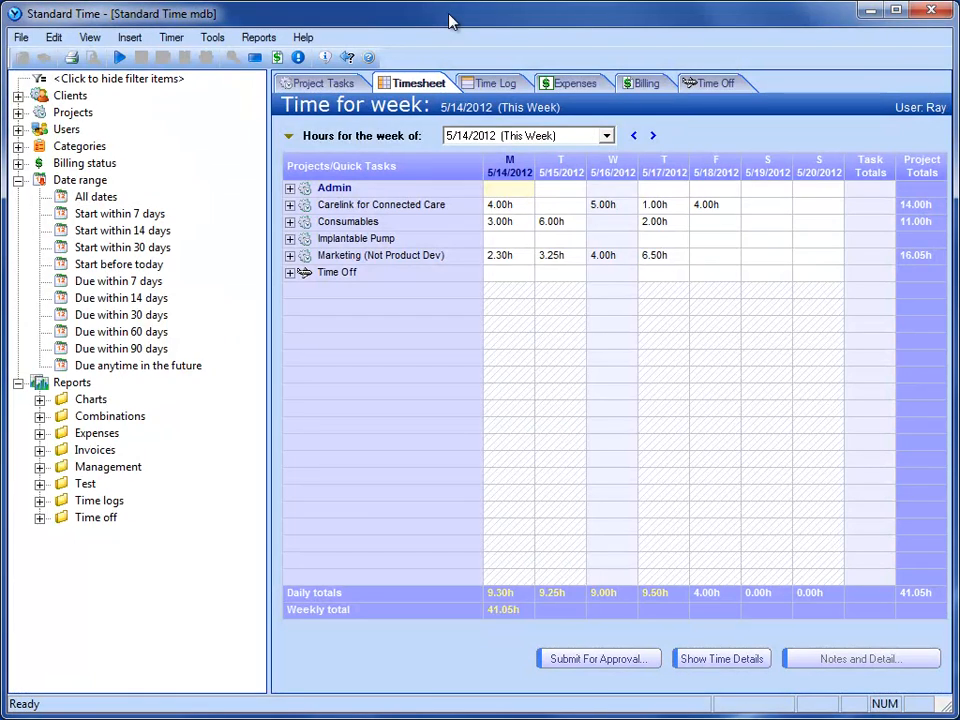
{"action": "mouse_move", "coordinate": [476, 192]}
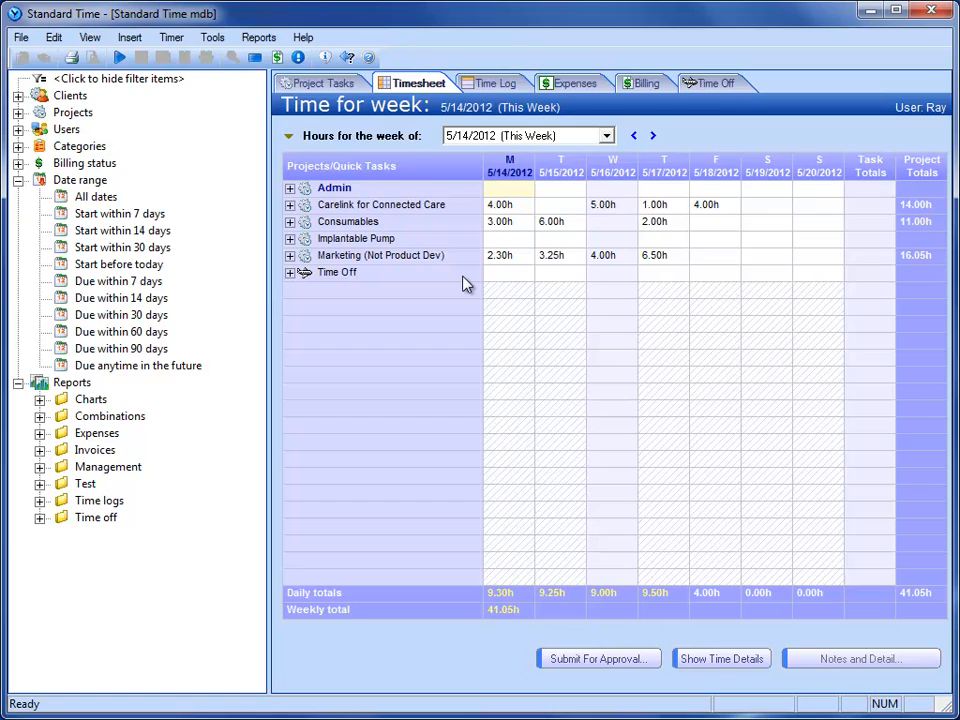
{"action": "mouse_move", "coordinate": [414, 328]}
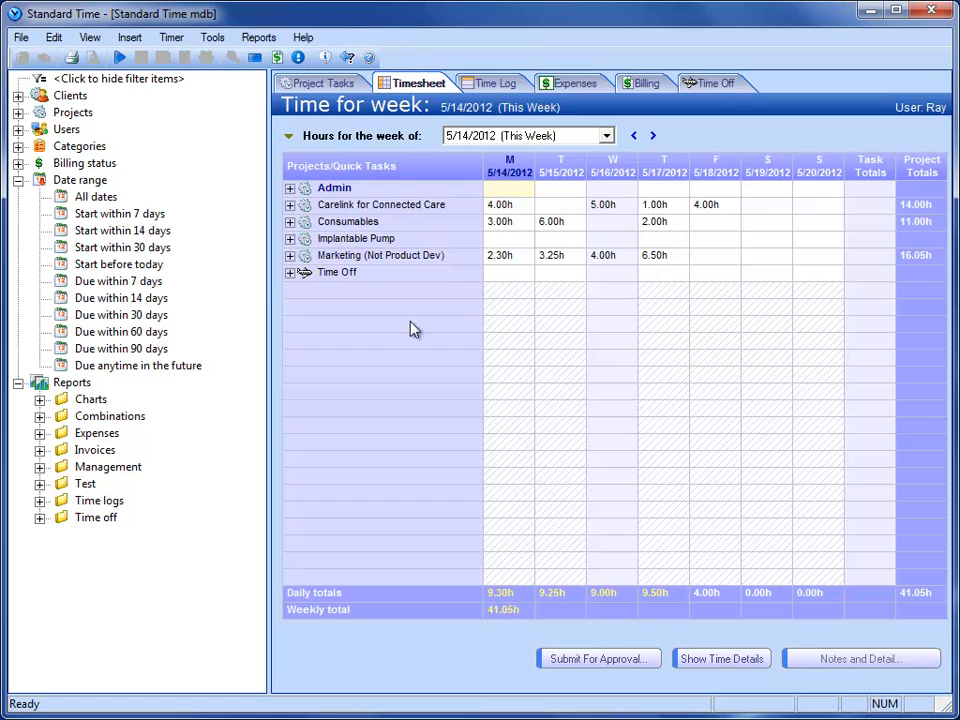
{"action": "left_click", "coordinate": [20, 36]}
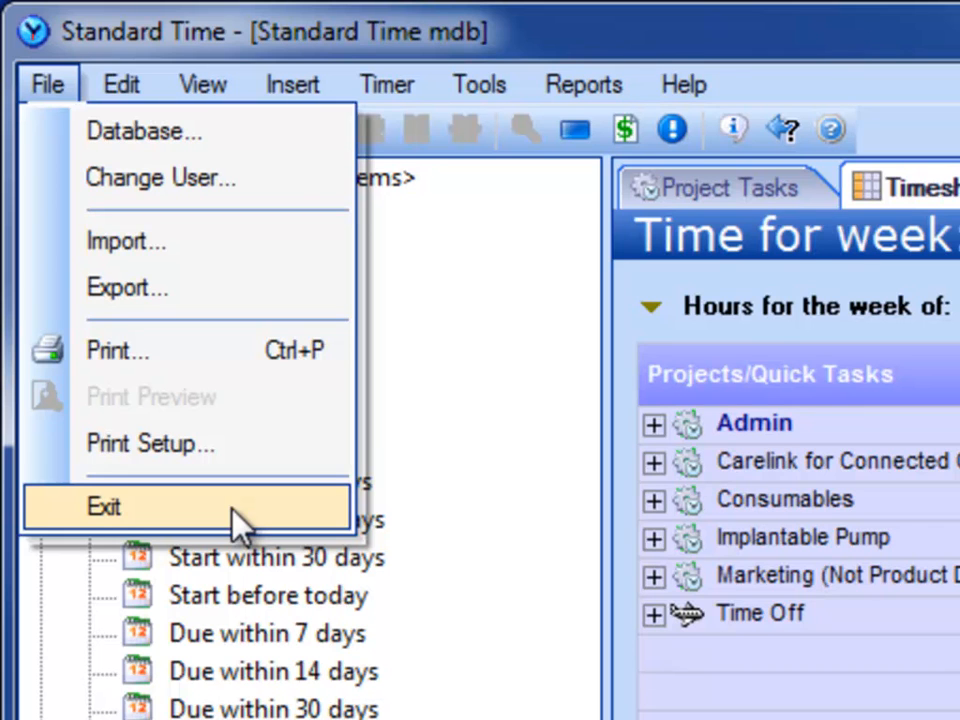
{"action": "left_click", "coordinate": [202, 84]}
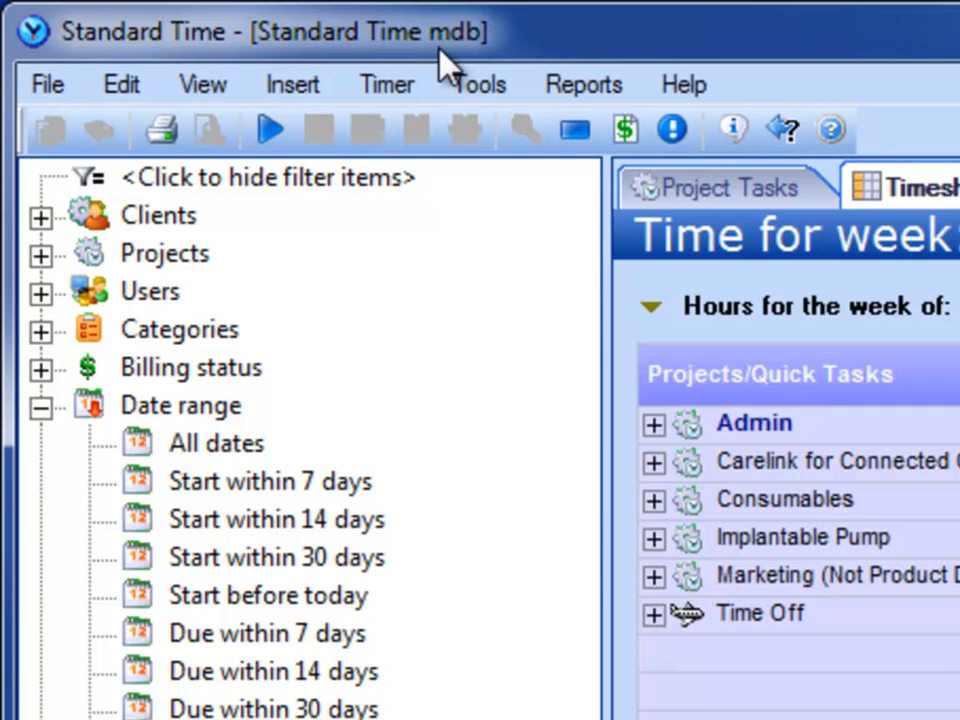
{"action": "left_click", "coordinate": [46, 84]}
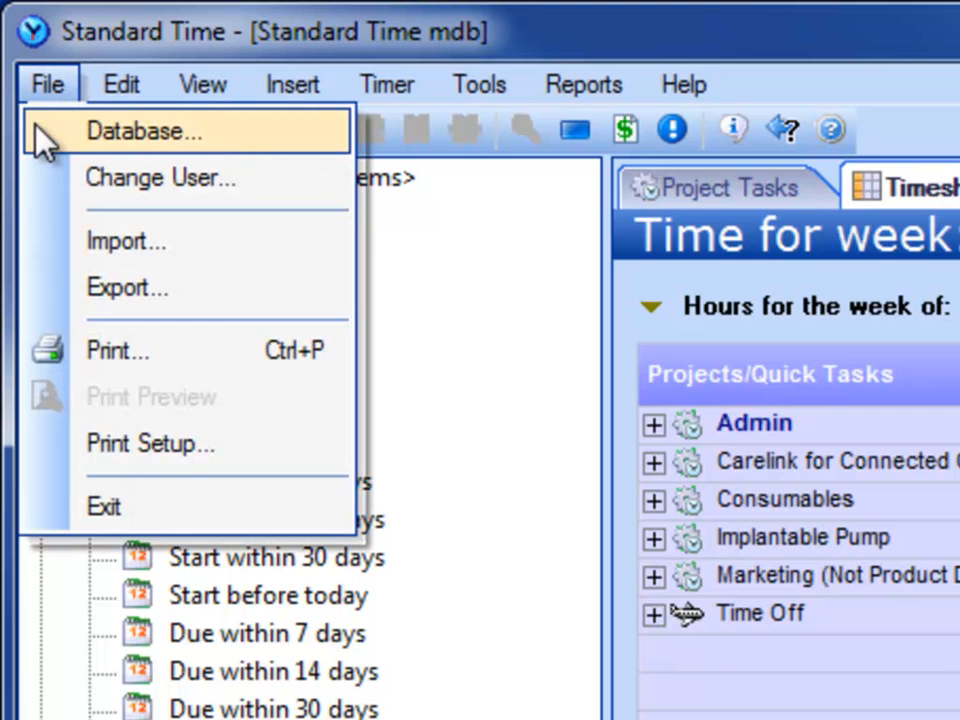
{"action": "left_click", "coordinate": [148, 132]}
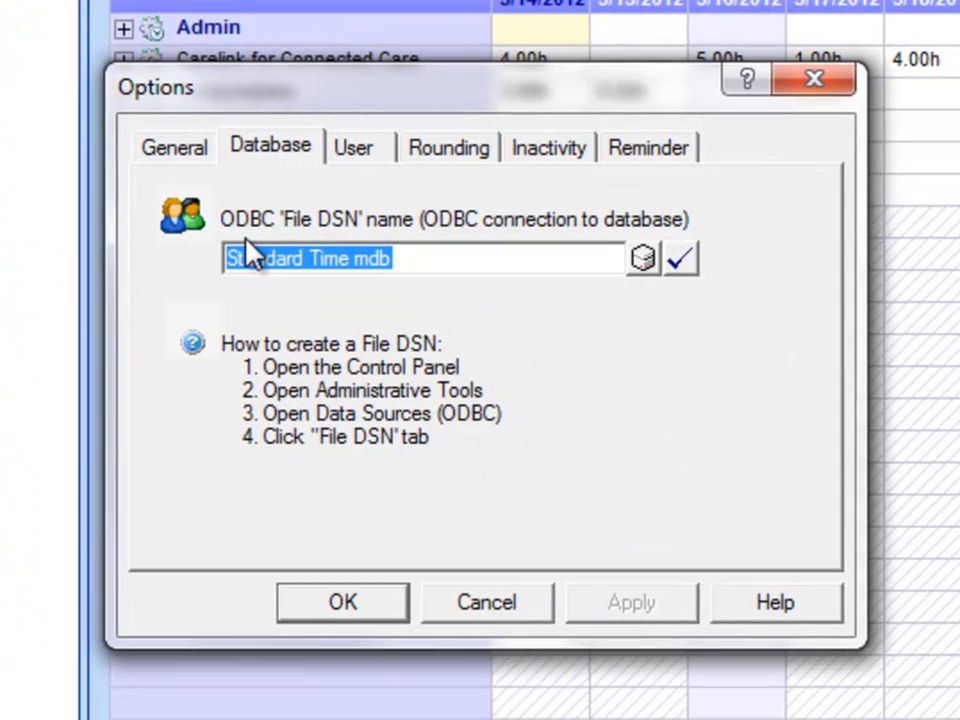
{"action": "mouse_move", "coordinate": [528, 622]}
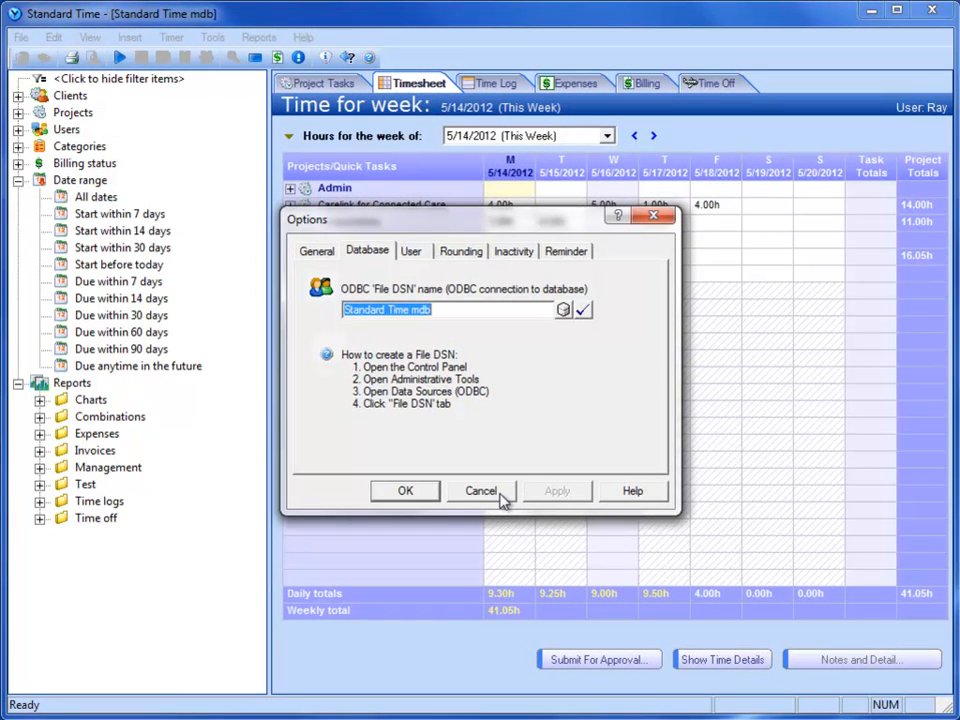
{"action": "left_click", "coordinate": [482, 490]}
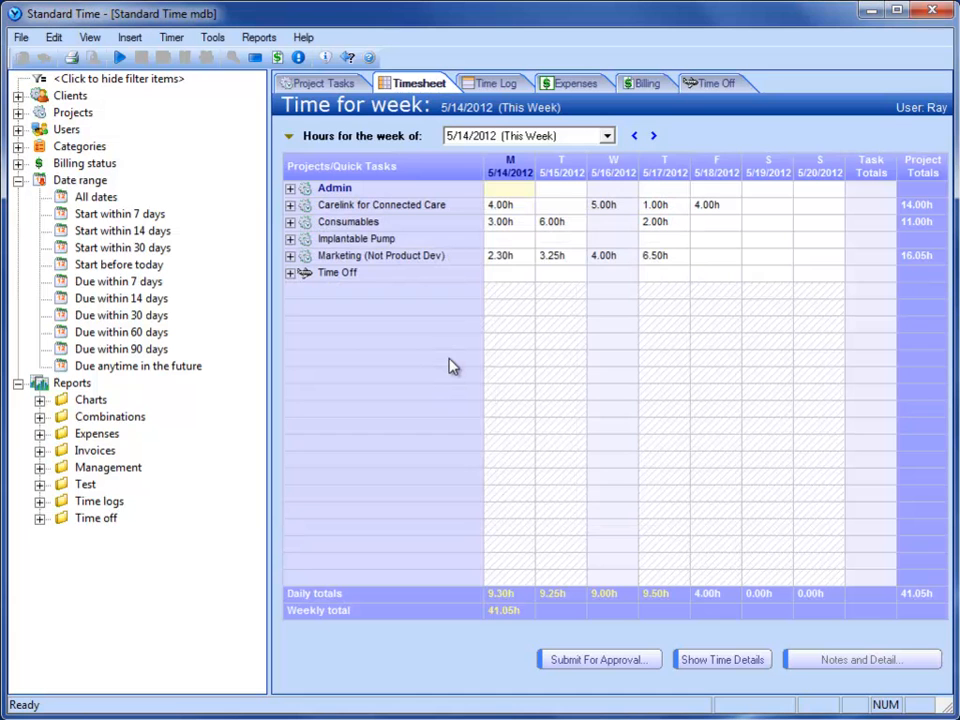
{"action": "mouse_move", "coordinate": [408, 358]}
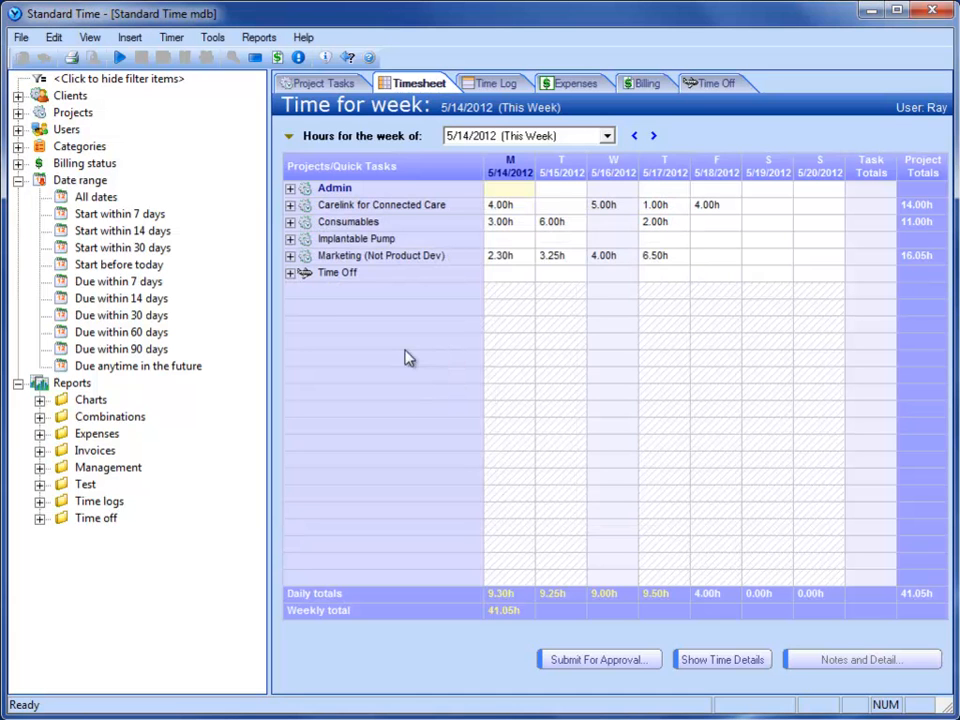
{"action": "left_click", "coordinate": [212, 36]}
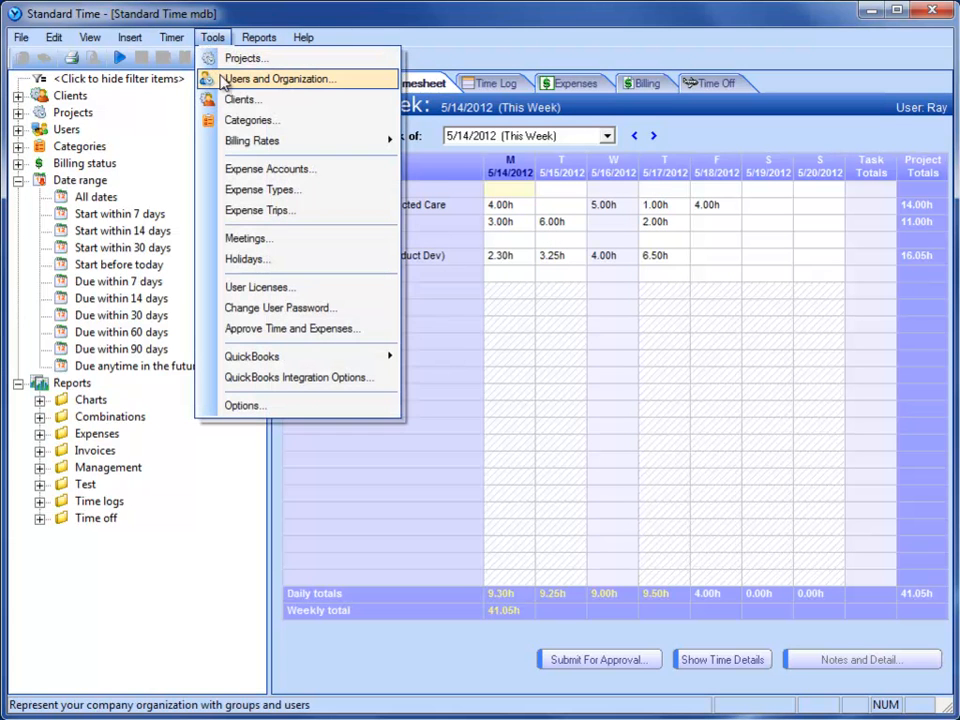
{"action": "left_click", "coordinate": [280, 78]}
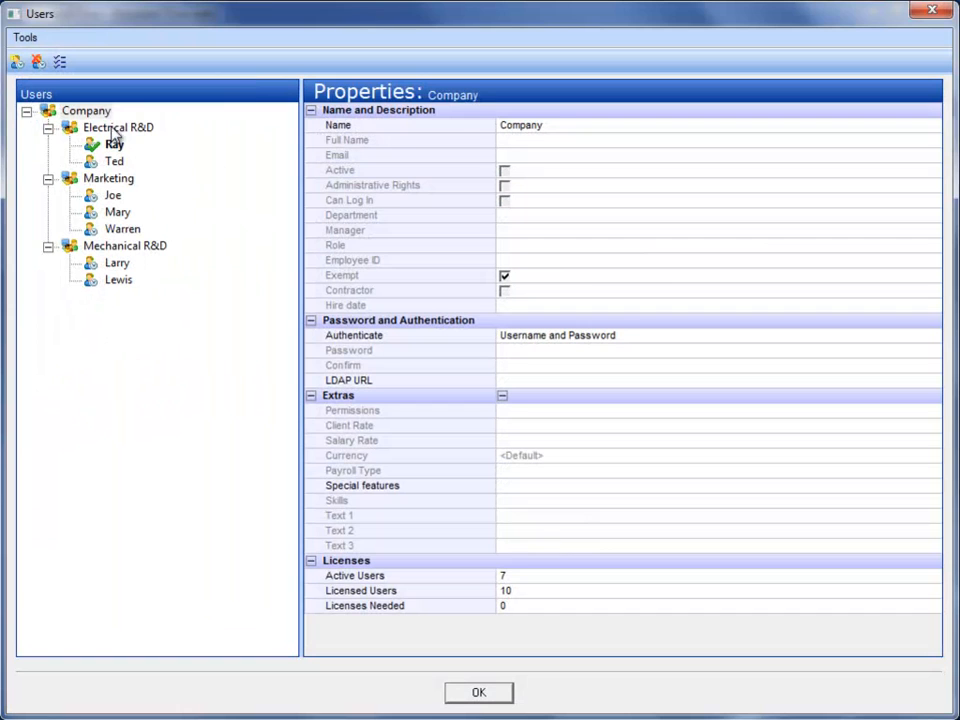
{"action": "mouse_move", "coordinate": [118, 304]}
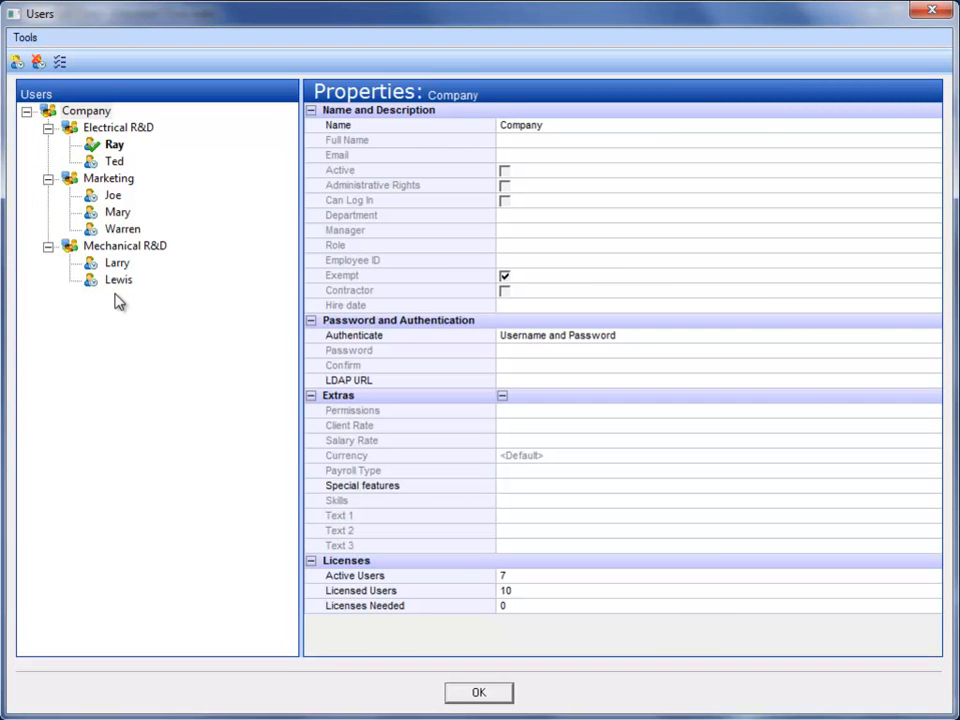
{"action": "mouse_move", "coordinate": [478, 692]}
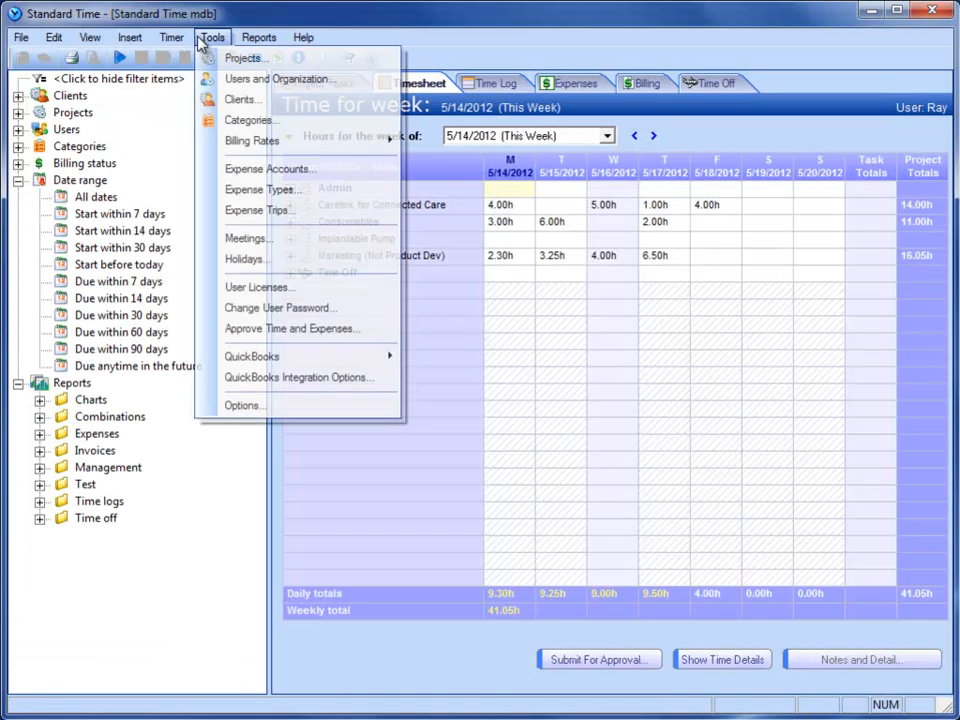
{"action": "left_click", "coordinate": [244, 56]}
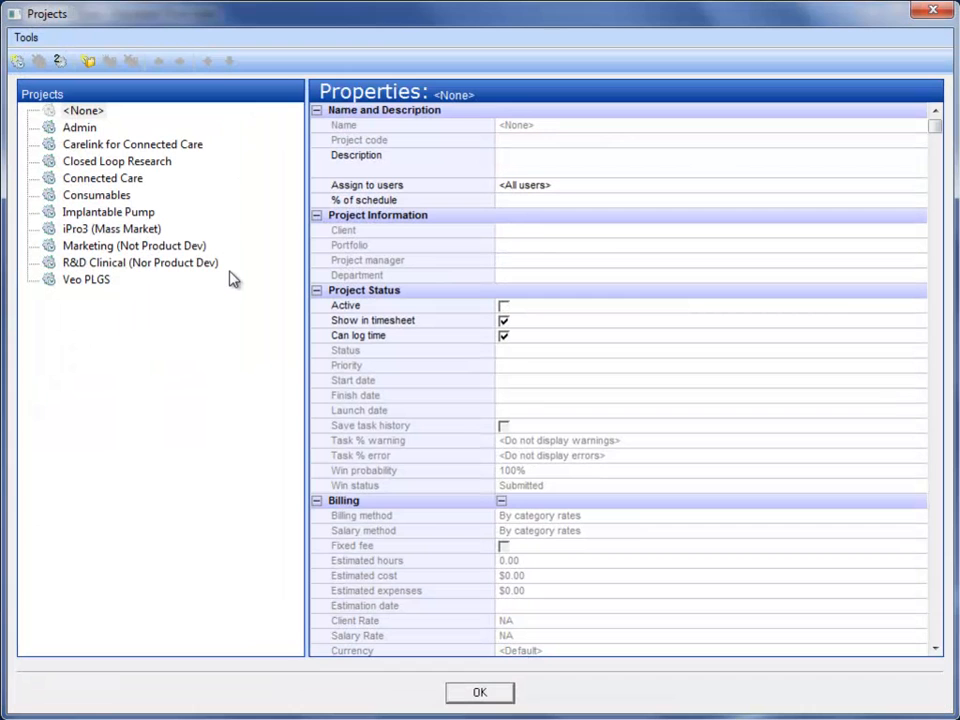
{"action": "mouse_move", "coordinate": [232, 284]}
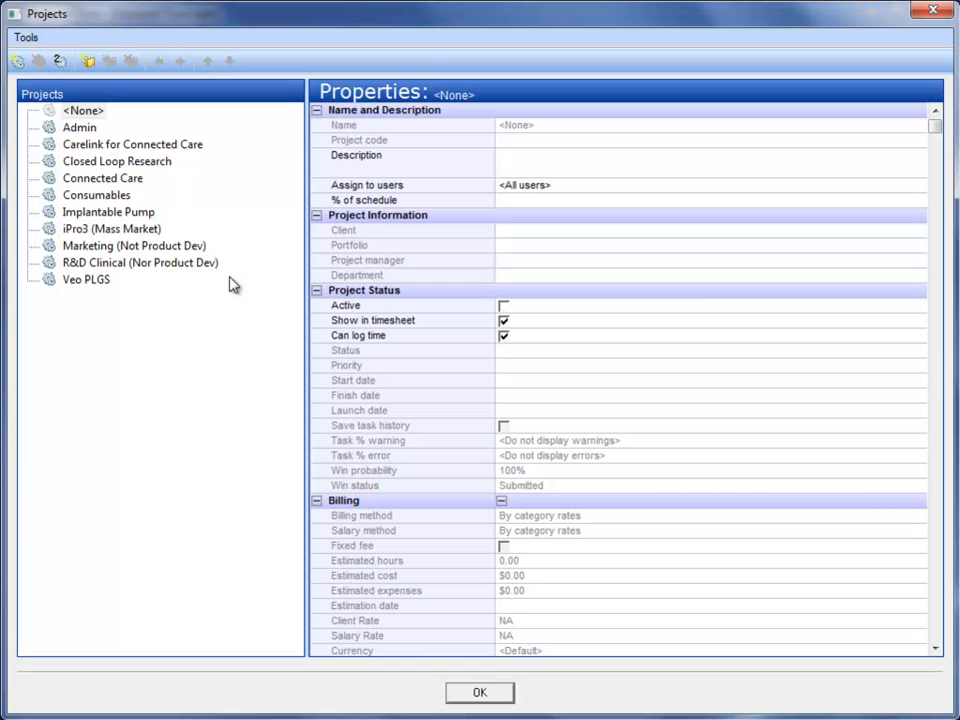
{"action": "left_click", "coordinate": [480, 692]}
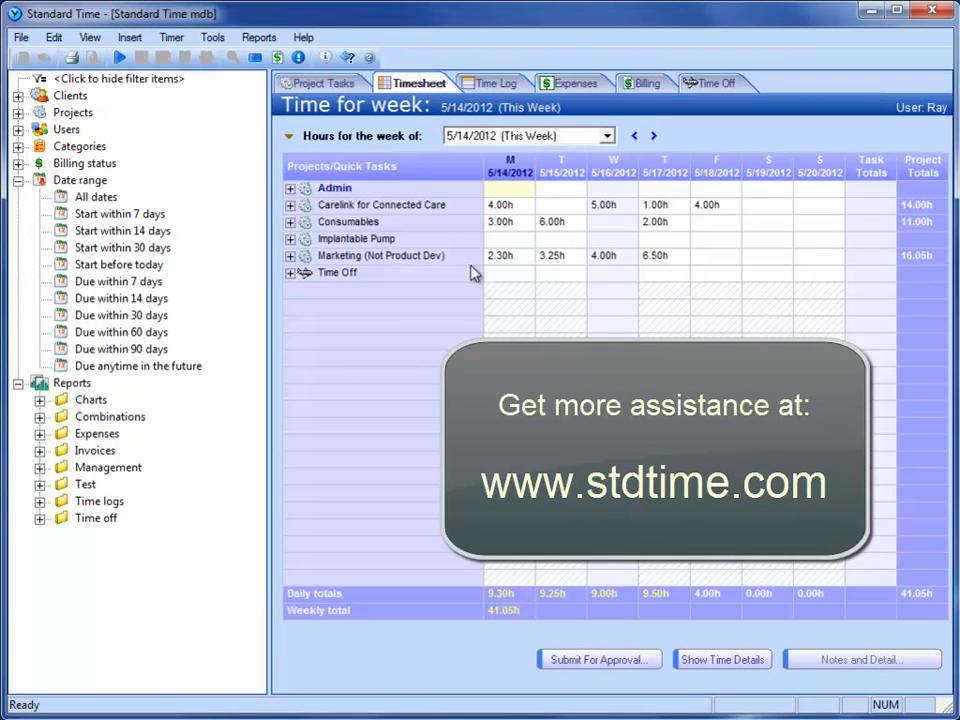
{"action": "mouse_move", "coordinate": [708, 278]}
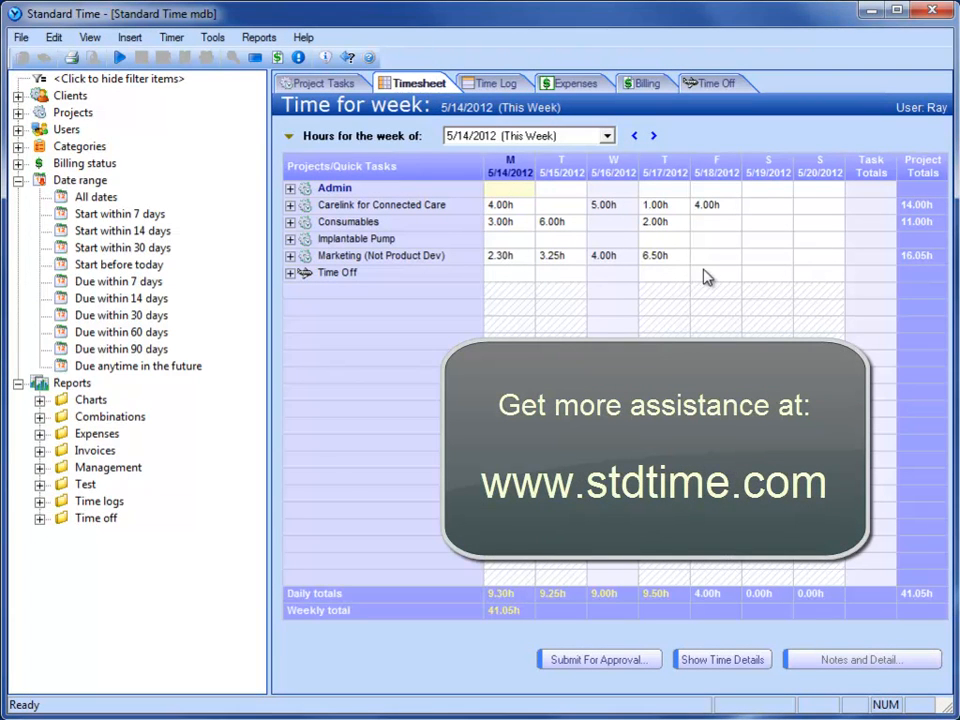
{"action": "mouse_move", "coordinate": [772, 280]}
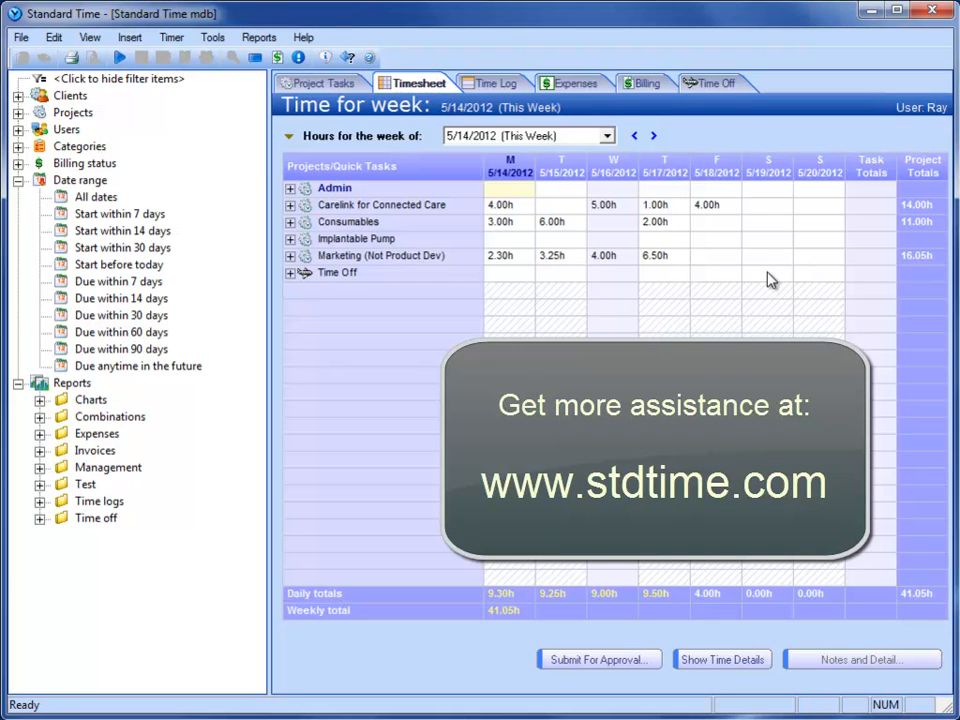